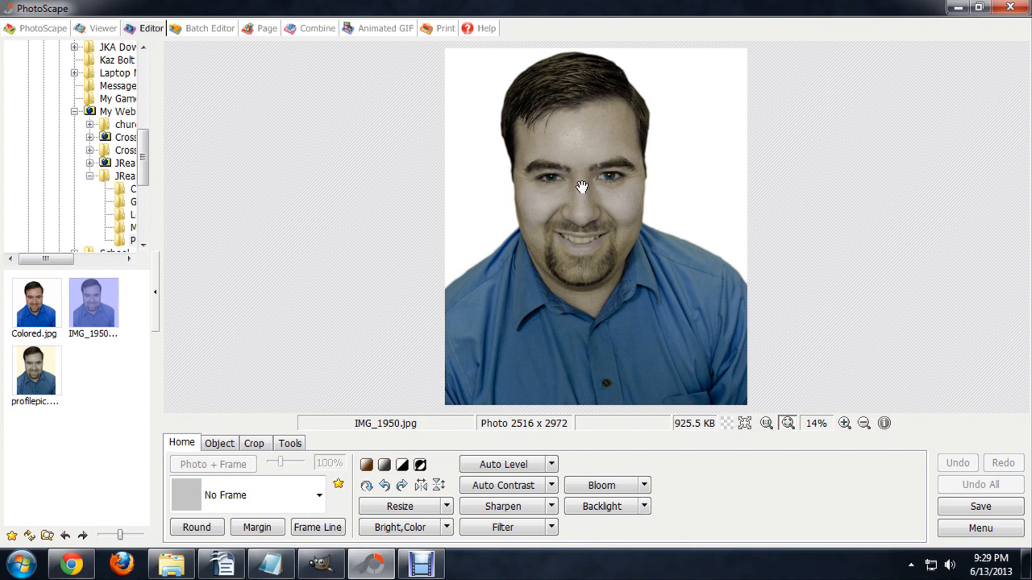
pyautogui.moveTo(580, 236)
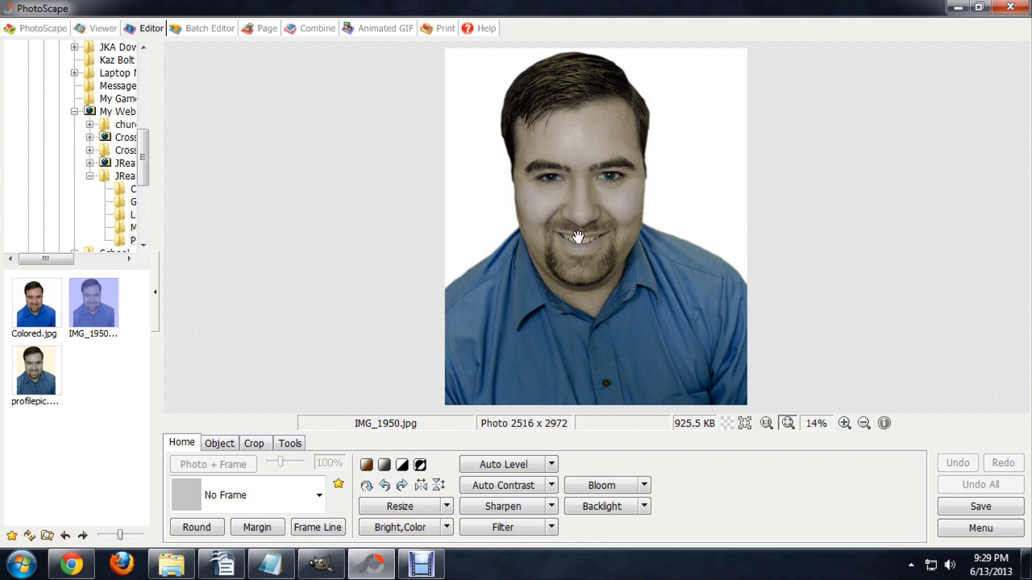
# Step: Select the Paint Brush from the Tools tab and choose an orange, skin-like swatch as its colour
pyautogui.click(291, 444)
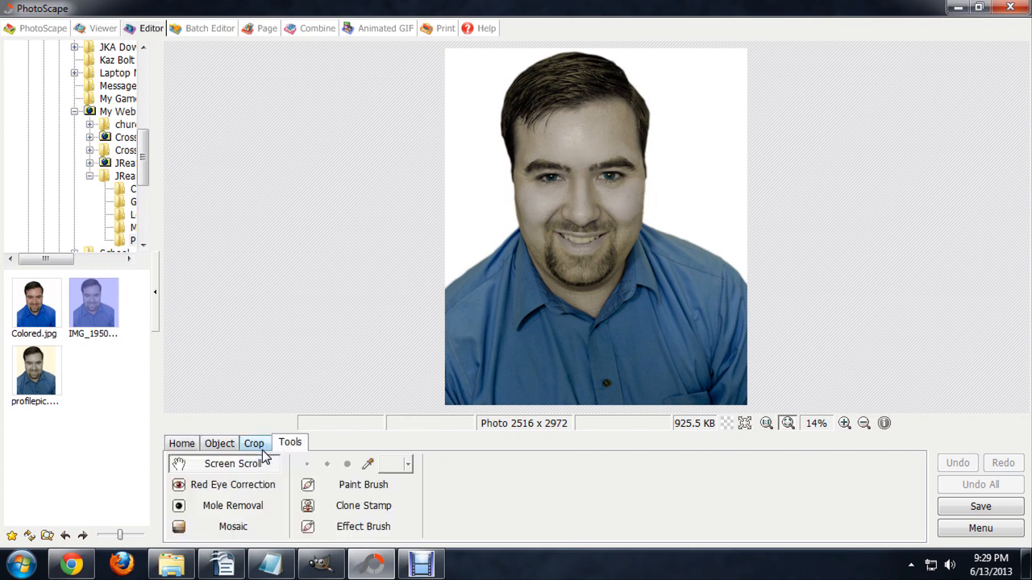
pyautogui.click(362, 484)
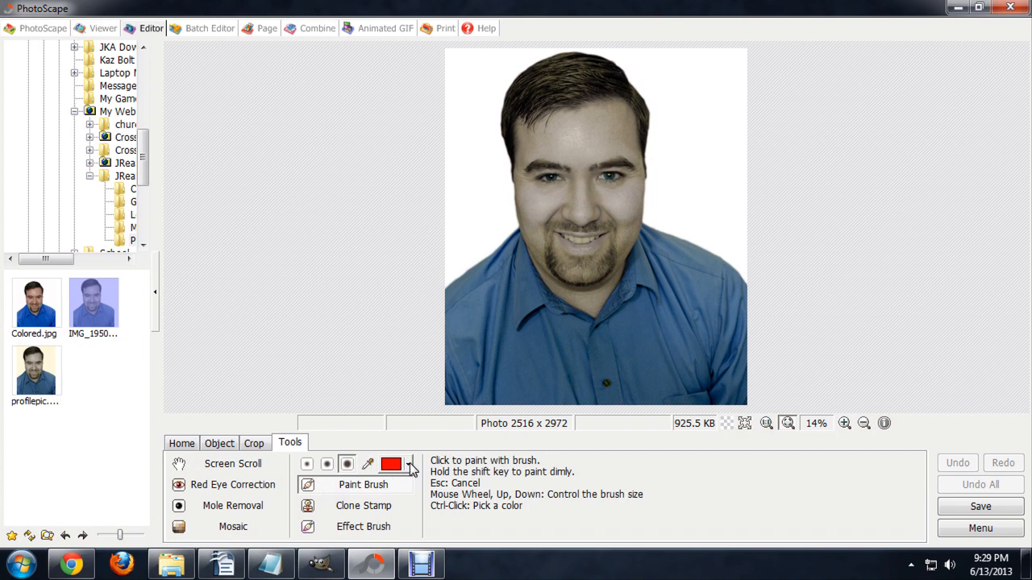
pyautogui.click(410, 464)
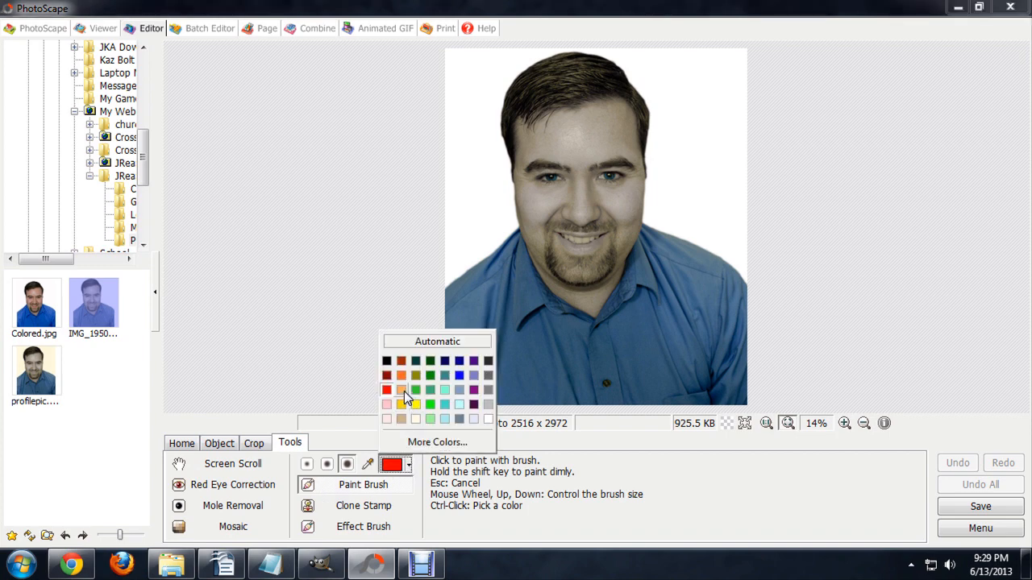
pyautogui.click(403, 392)
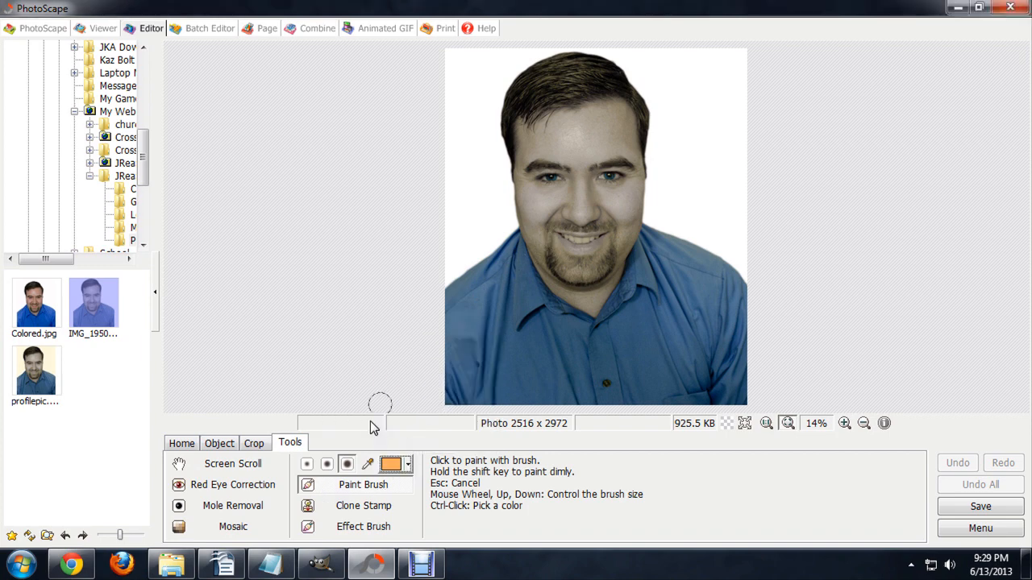
pyautogui.click(396, 464)
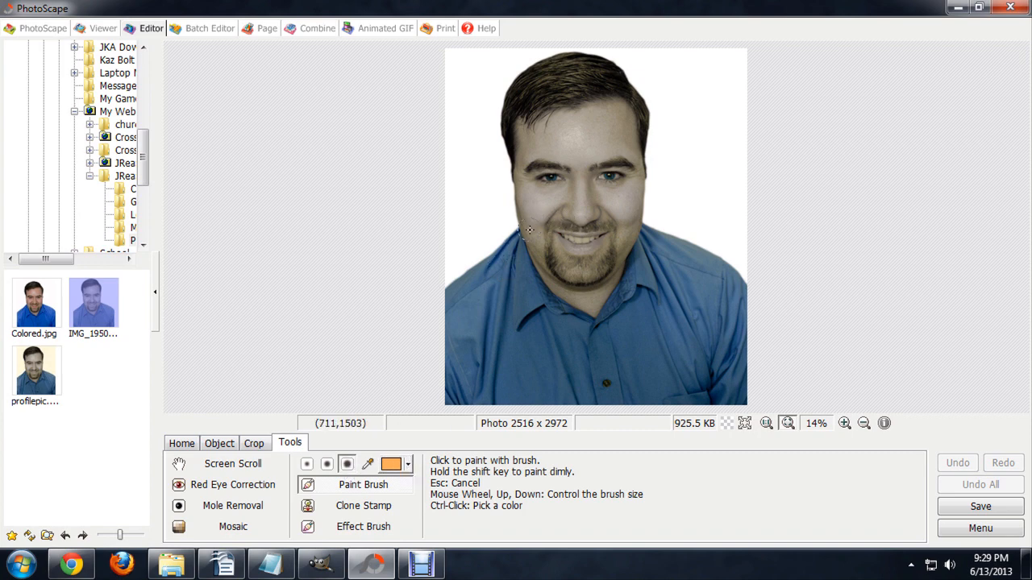
# Step: Brush orange strokes below the eyes, up the nose and in a curve over the forehead
pyautogui.moveTo(524, 226); pyautogui.dragTo(581, 213)
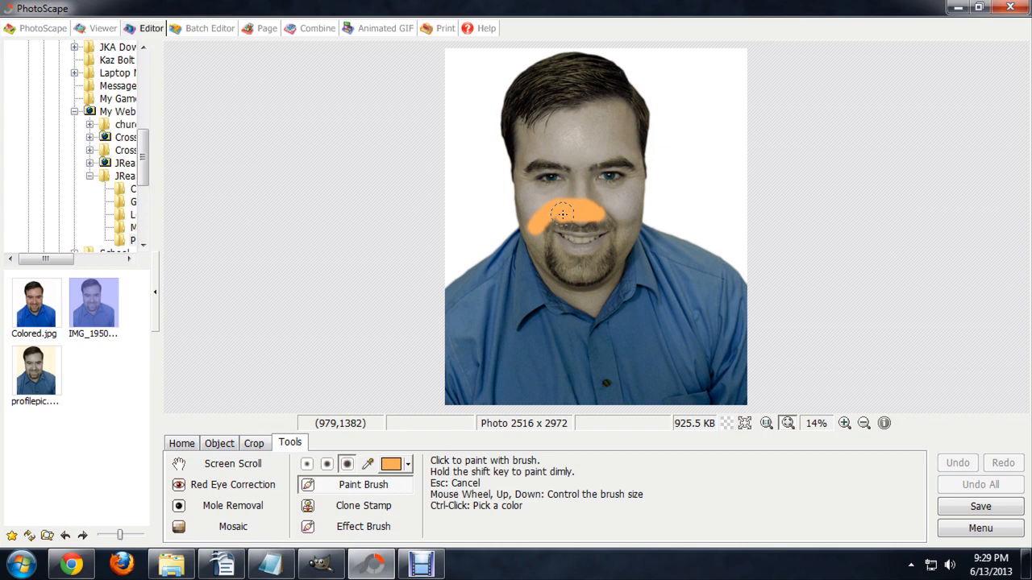
pyautogui.moveTo(565, 213); pyautogui.dragTo(584, 159)
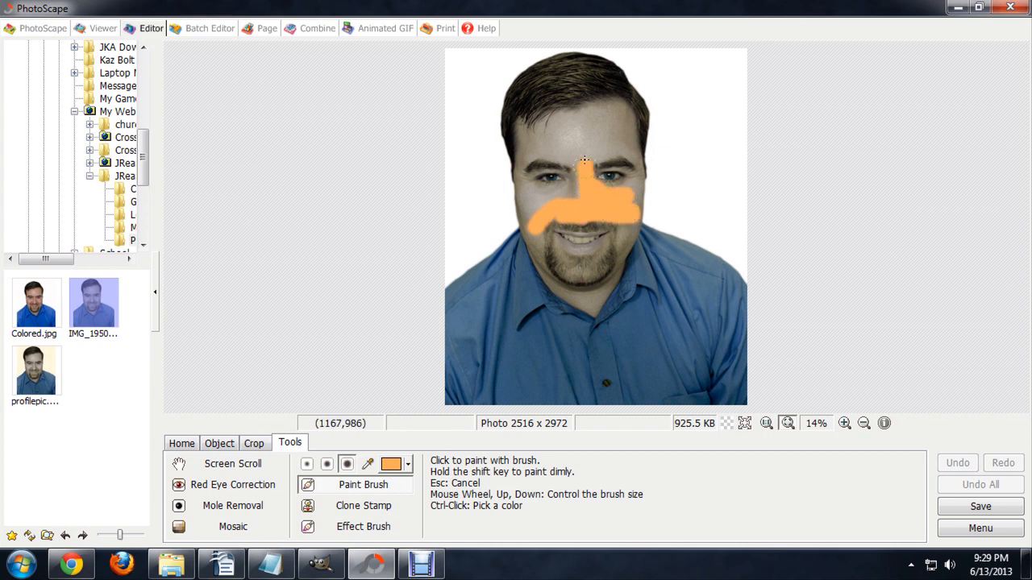
pyautogui.moveTo(584, 161); pyautogui.dragTo(565, 209)
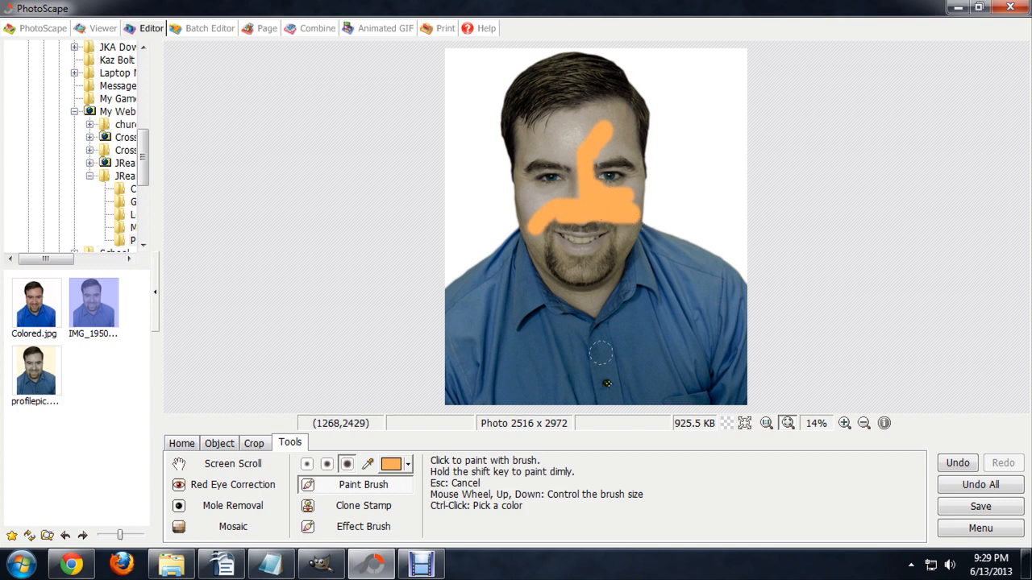
pyautogui.moveTo(767, 481)
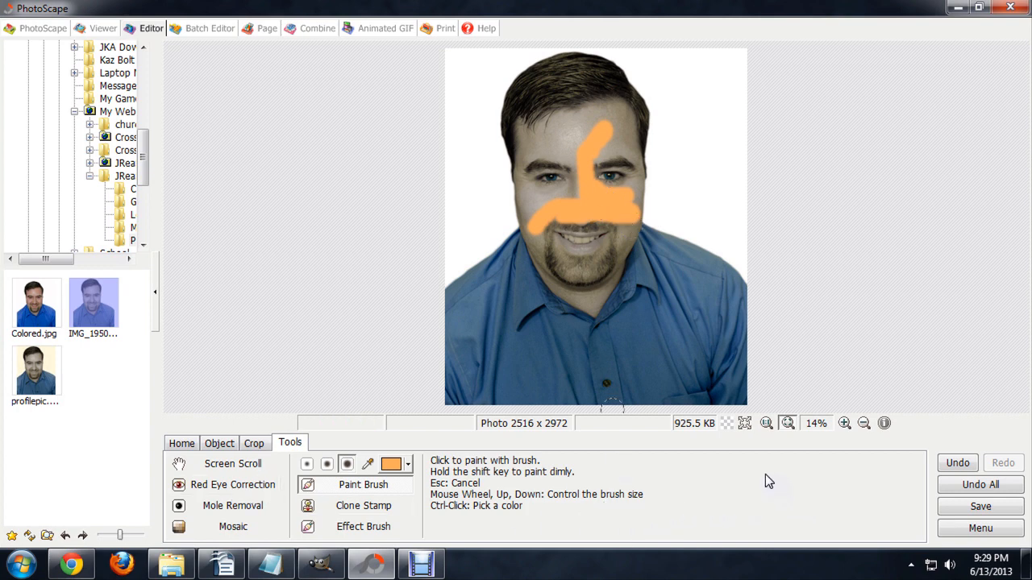
pyautogui.moveTo(626, 242)
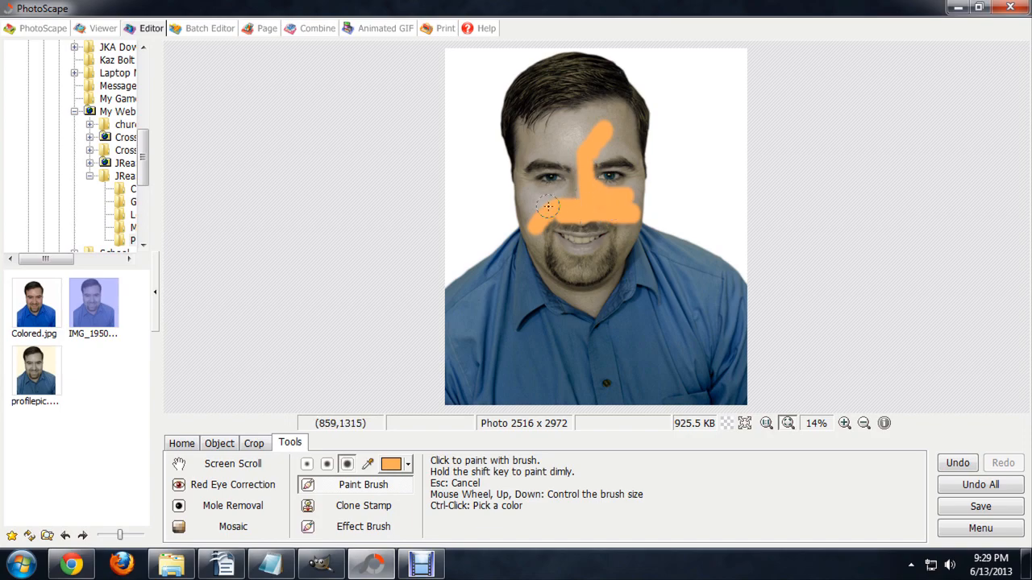
pyautogui.click(316, 563)
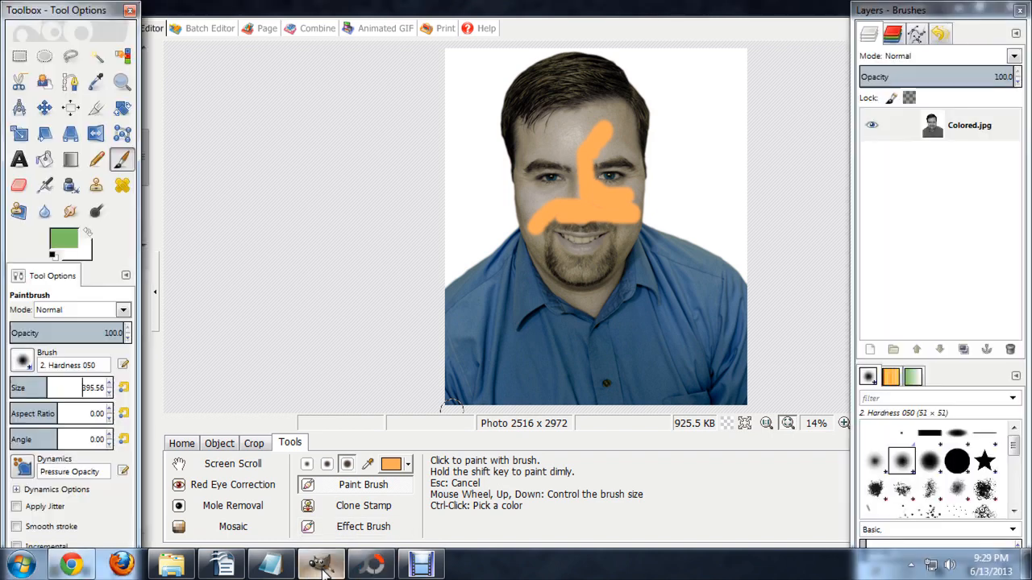
# Step: Bring the grayscale Colored portrait's image window to the front in GIMP
pyautogui.click(317, 564)
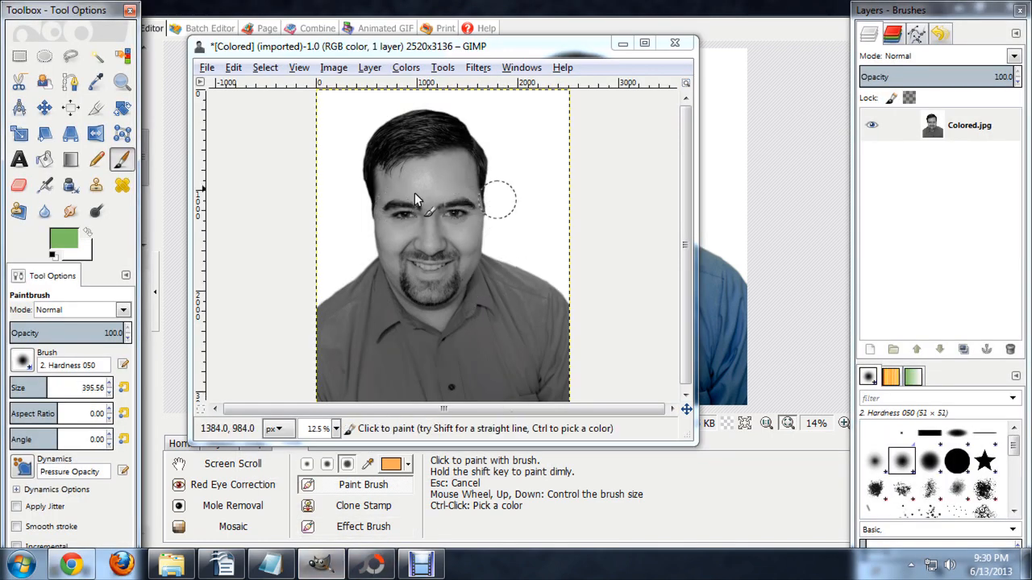
pyautogui.moveTo(496, 298)
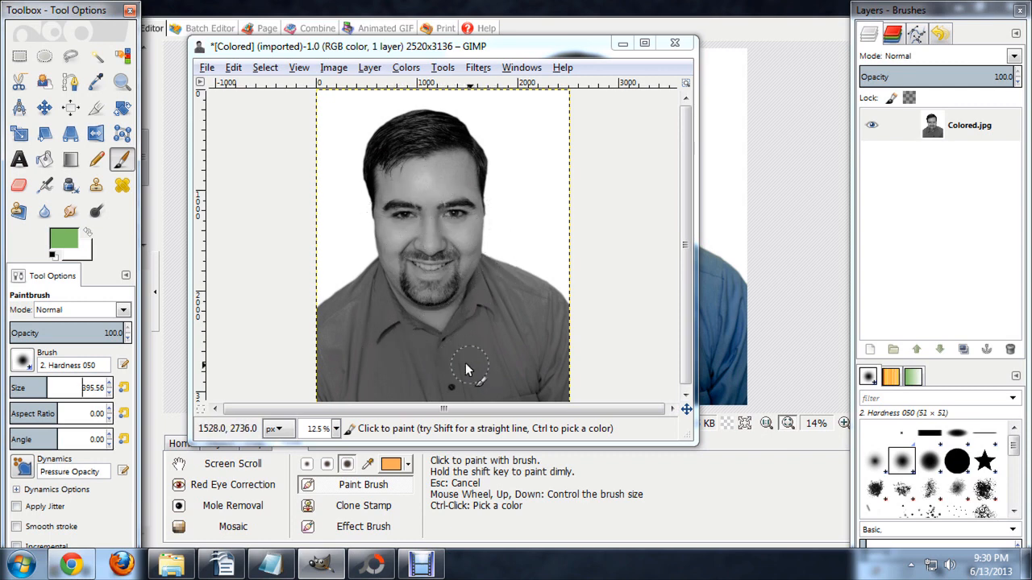
pyautogui.moveTo(519, 358)
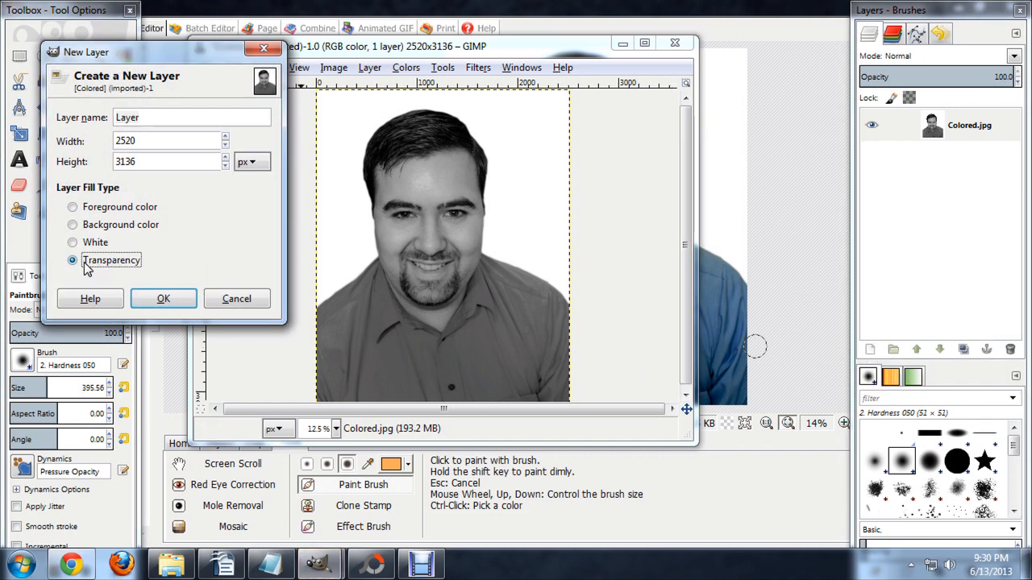
# Step: Create a transparent-filled new layer and set the foreground colour to skin tone c18564
pyautogui.click(163, 298)
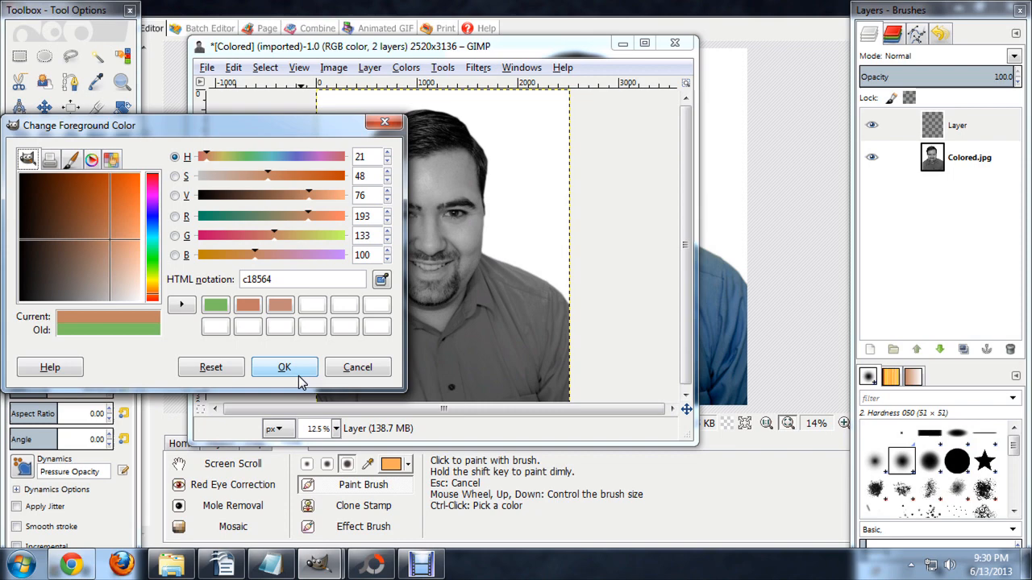
pyautogui.click(284, 368)
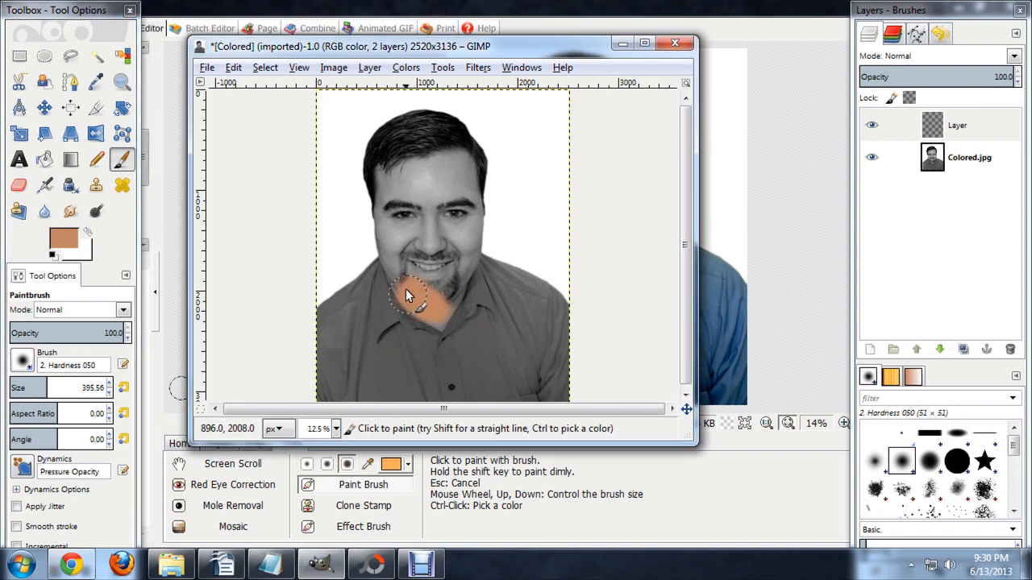
# Step: Paint flat skin tone over the chin, cheek, jaw, eyes and brow on the transparent layer
pyautogui.moveTo(411, 293); pyautogui.dragTo(438, 274)
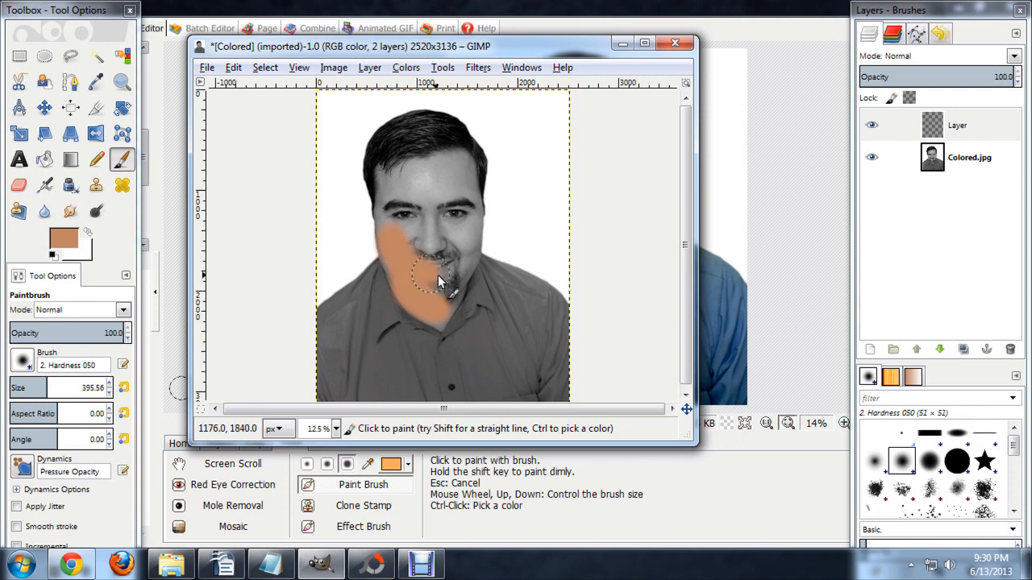
pyautogui.moveTo(439, 282); pyautogui.dragTo(464, 257)
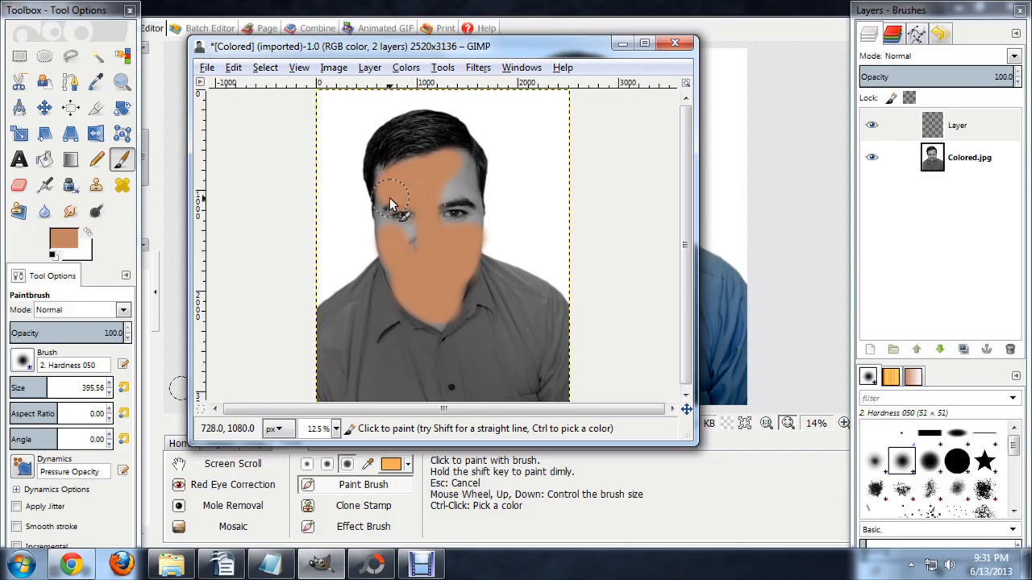
pyautogui.moveTo(395, 201); pyautogui.dragTo(459, 191)
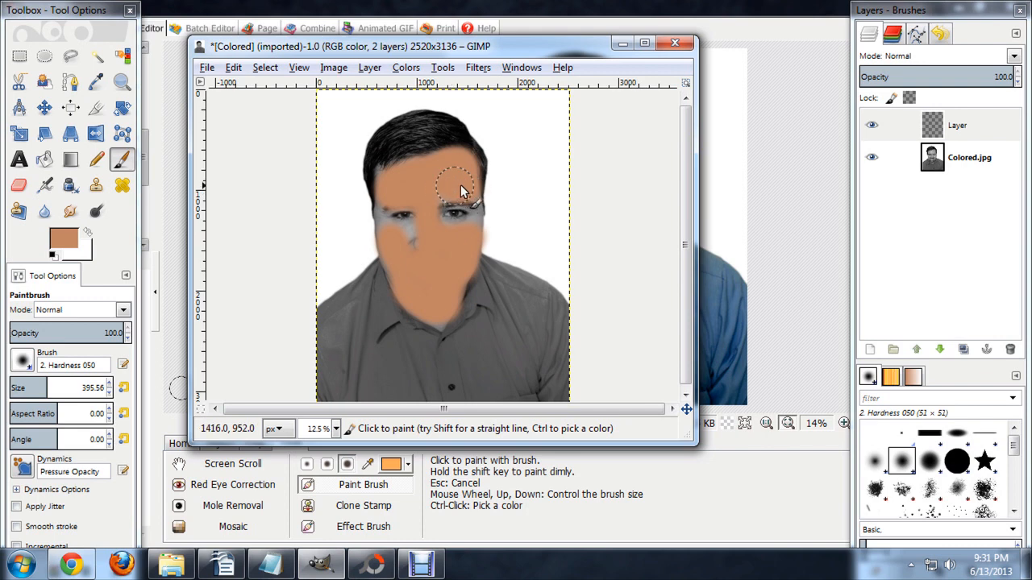
pyautogui.moveTo(465, 192); pyautogui.dragTo(439, 258)
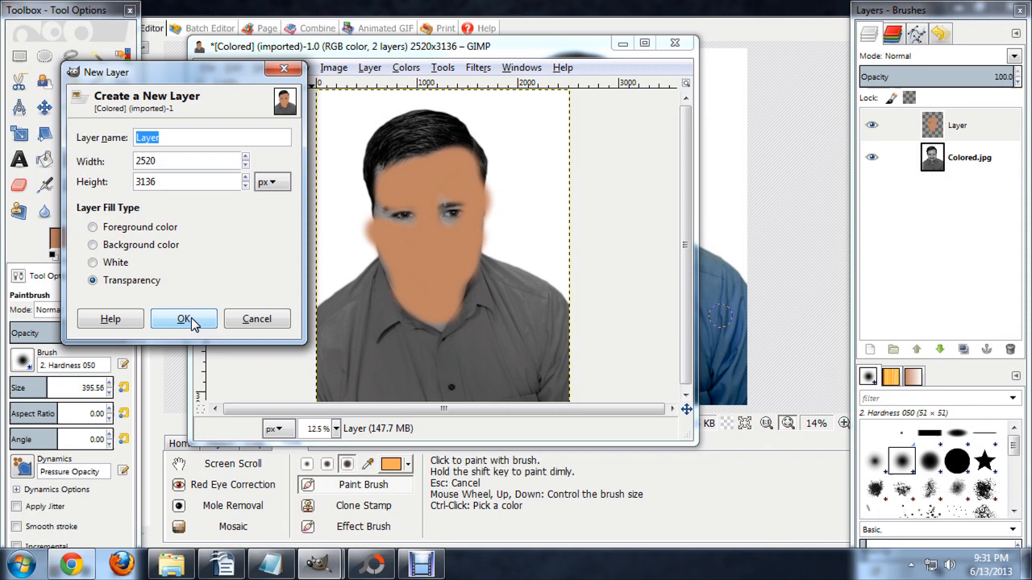
# Step: Create a second transparent layer and set the foreground colour to purple c064c1
pyautogui.click(184, 319)
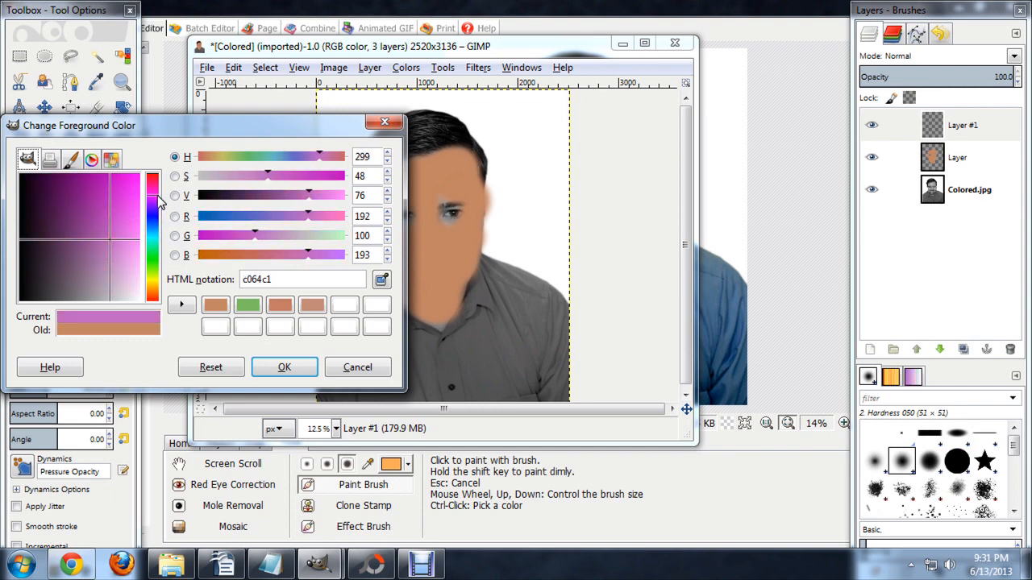
pyautogui.click(284, 367)
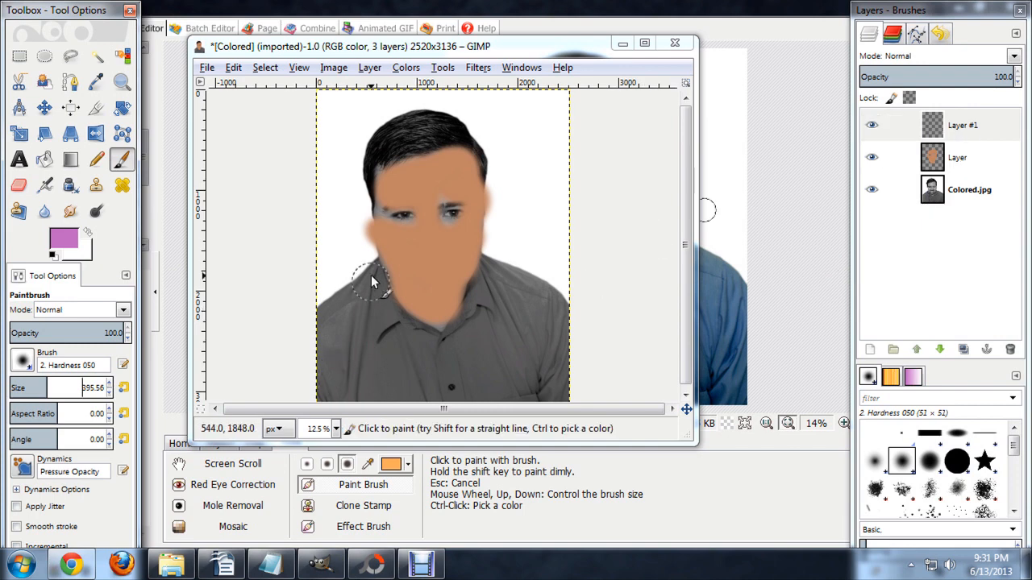
# Step: Paint purple over the shoulders, top, sides and lower parts of the shirt until no gray remains
pyautogui.moveTo(378, 282); pyautogui.dragTo(338, 315)
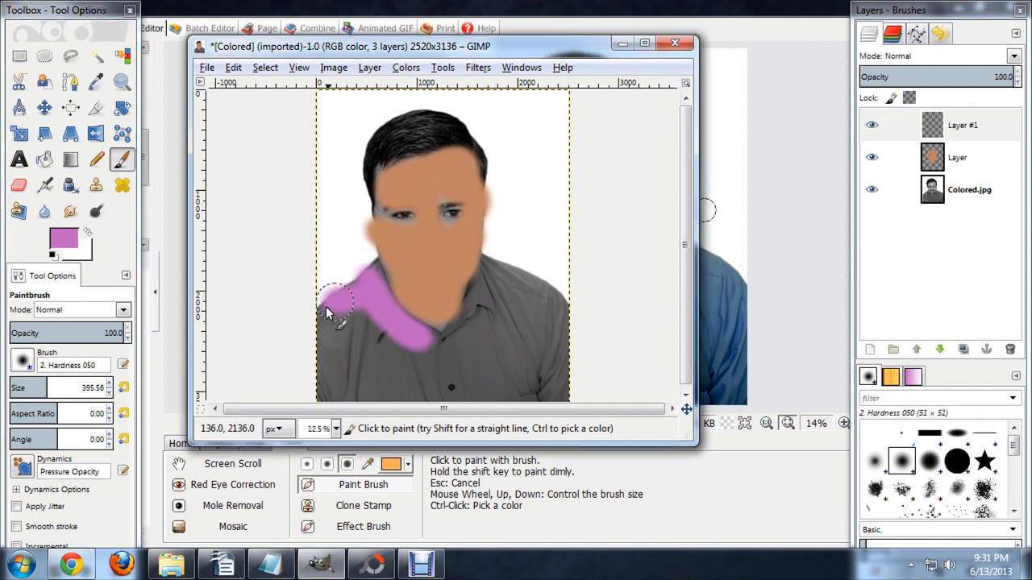
pyautogui.moveTo(339, 315); pyautogui.dragTo(532, 294)
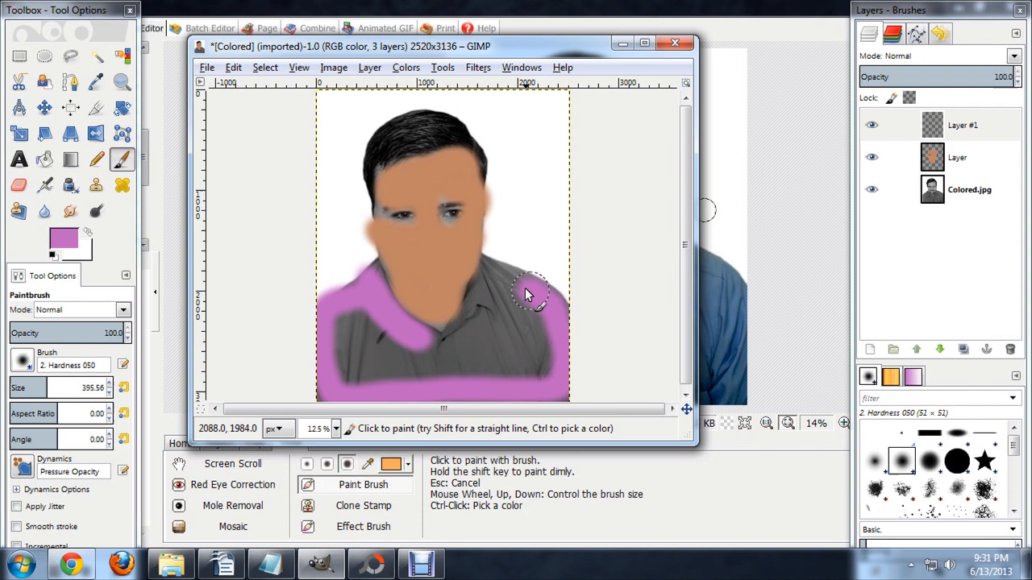
pyautogui.moveTo(524, 290); pyautogui.dragTo(339, 315)
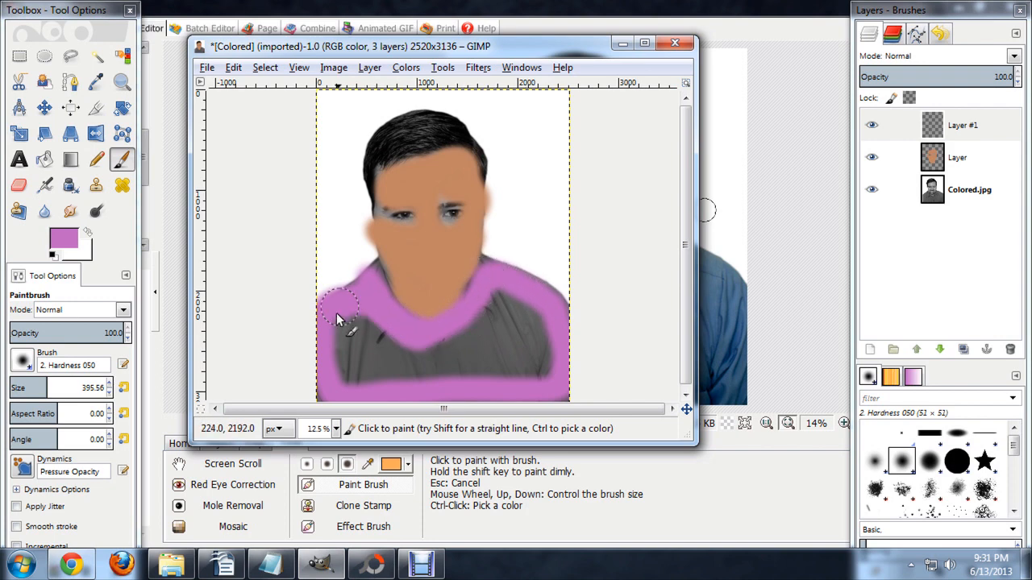
pyautogui.moveTo(338, 314); pyautogui.dragTo(516, 371)
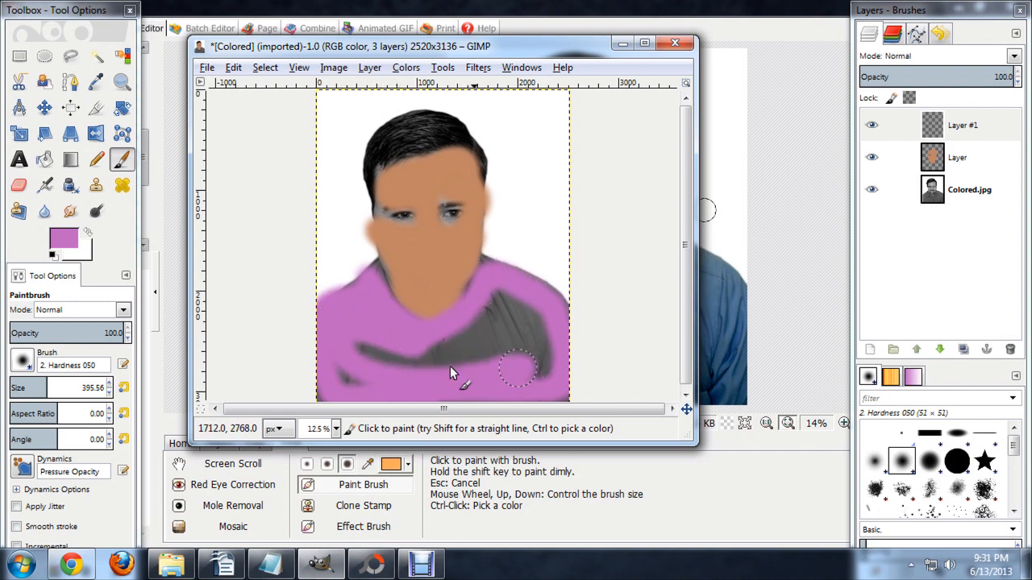
pyautogui.moveTo(451, 371); pyautogui.dragTo(557, 355)
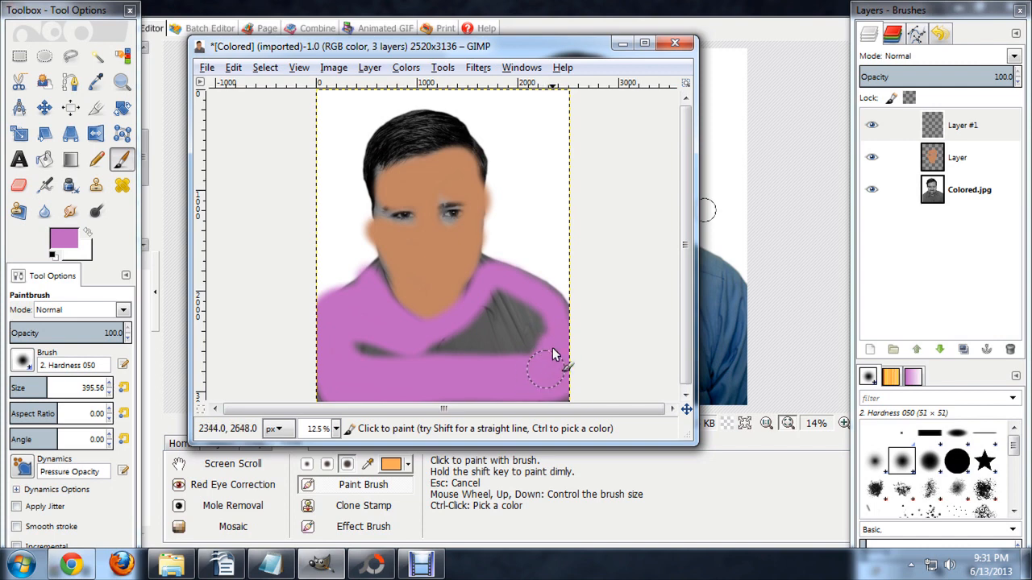
pyautogui.moveTo(556, 355); pyautogui.dragTo(532, 338)
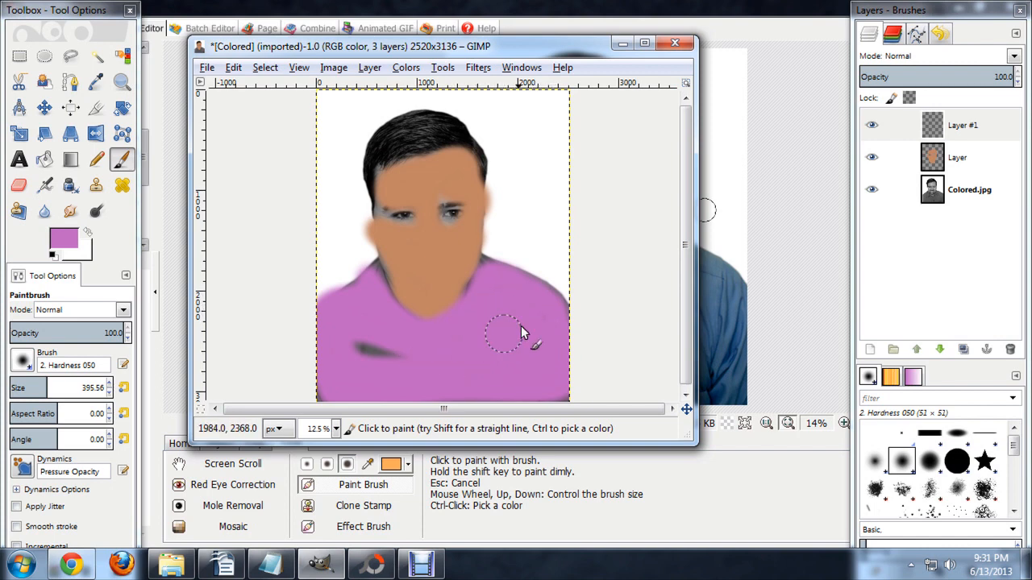
pyautogui.click(390, 352)
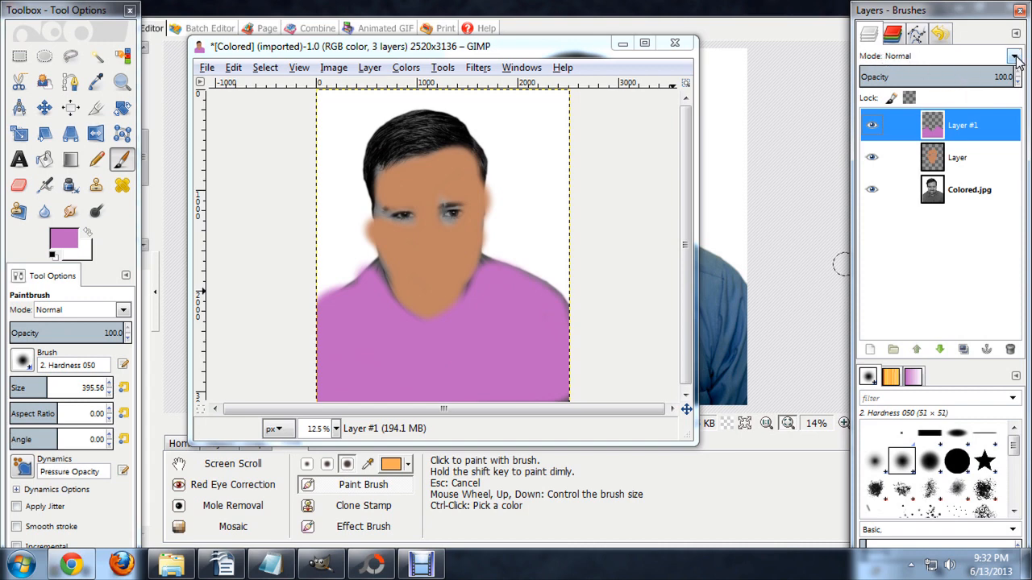
# Step: Set the purple and skin-tone paint layers' blending mode to Overlay in the Layers dialog
pyautogui.click(1014, 58)
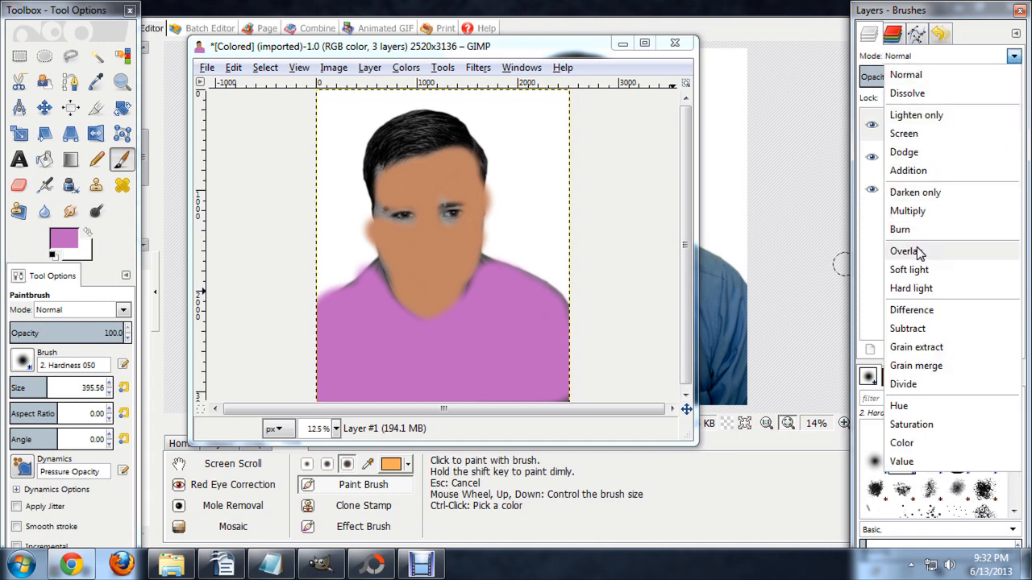
pyautogui.click(958, 158)
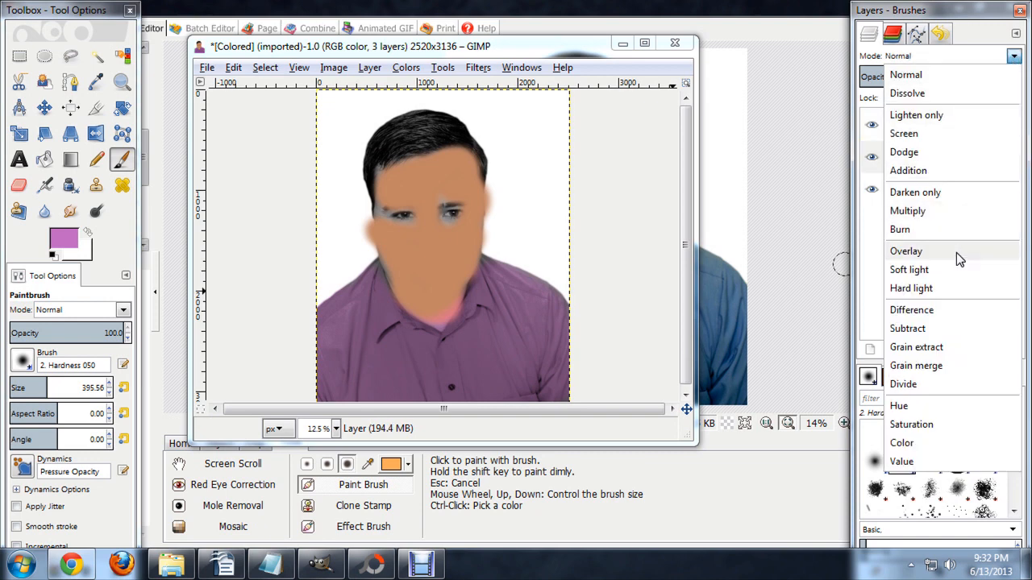
pyautogui.click(906, 251)
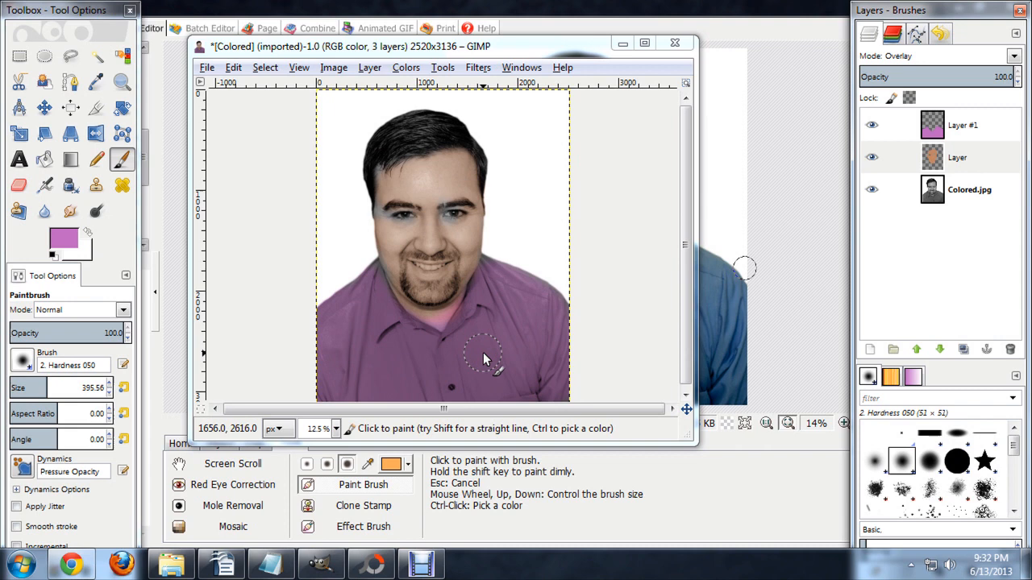
pyautogui.moveTo(411, 354)
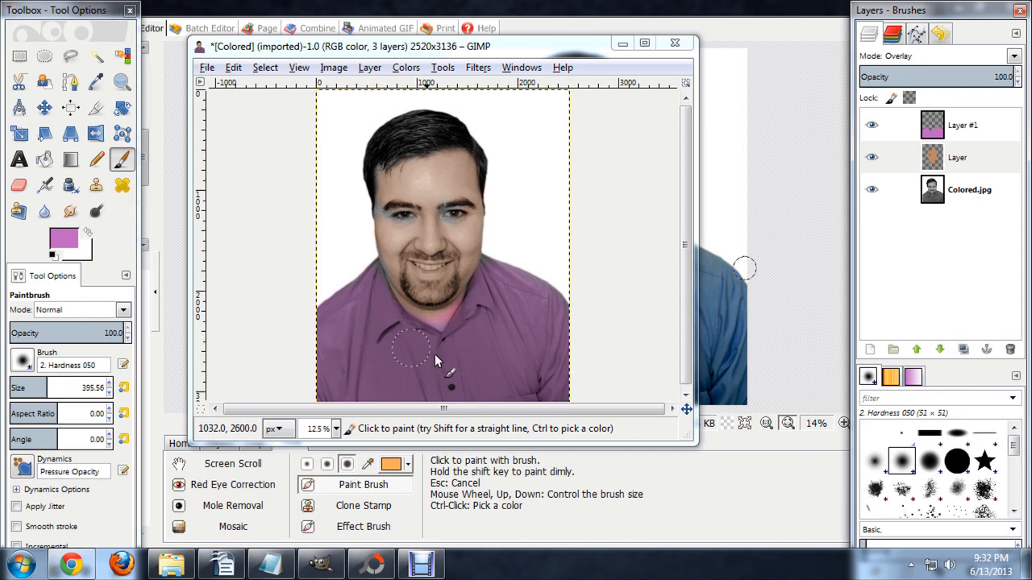
pyautogui.moveTo(455, 348)
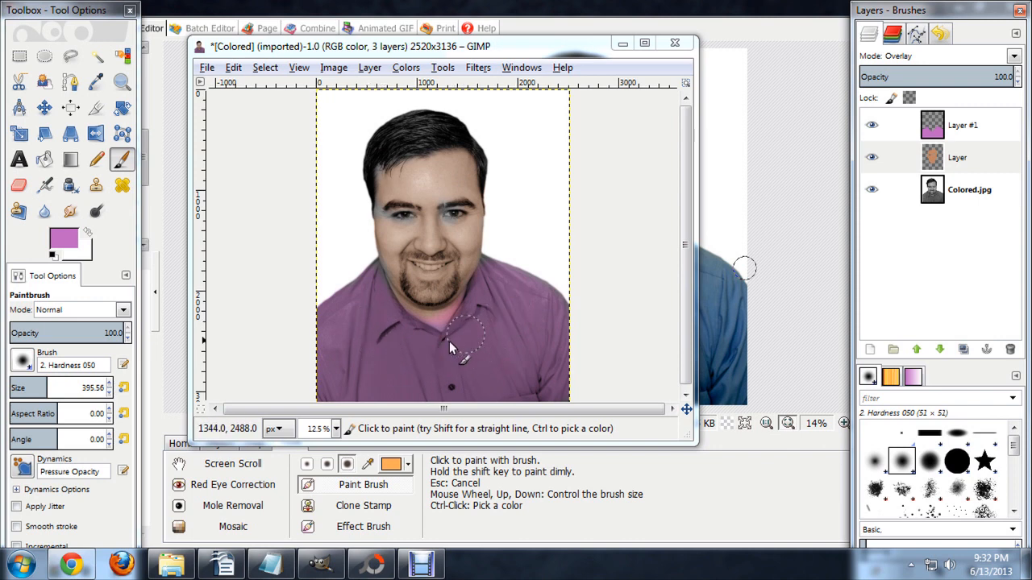
pyautogui.moveTo(400, 242)
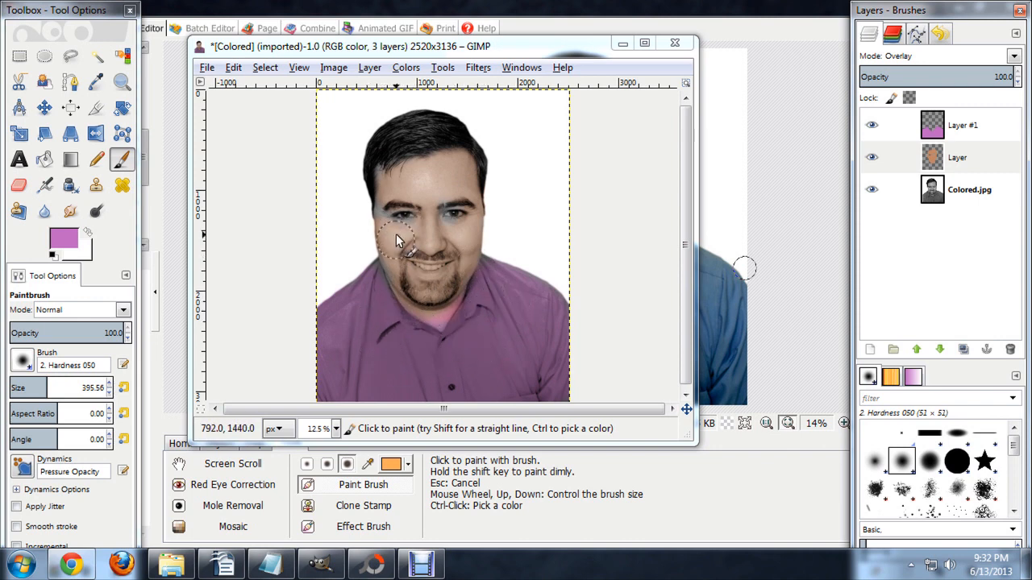